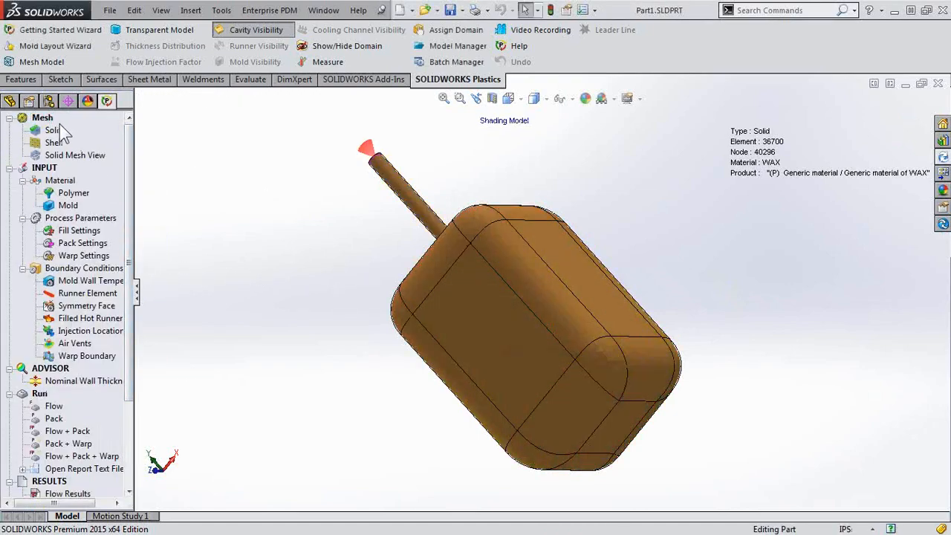
mouse_move(80, 211)
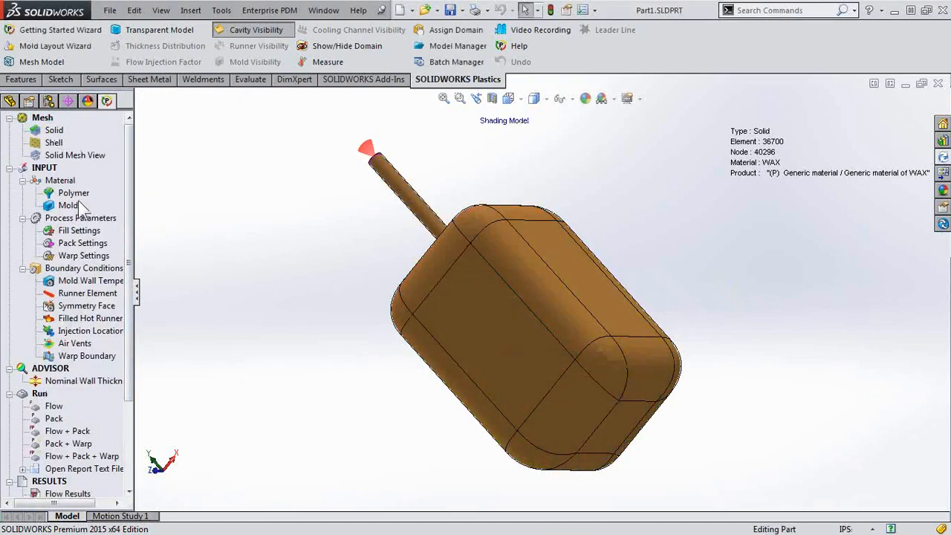
Bring up the advanced FLOW/PACK calculation parameters from Fill Settings in the PlasticsManager tree.
left_click(79, 231)
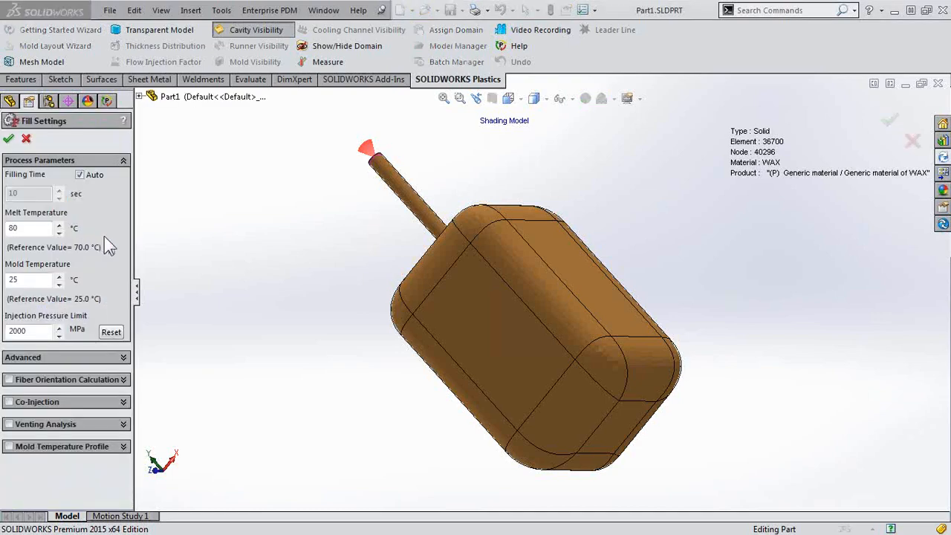
left_click(65, 356)
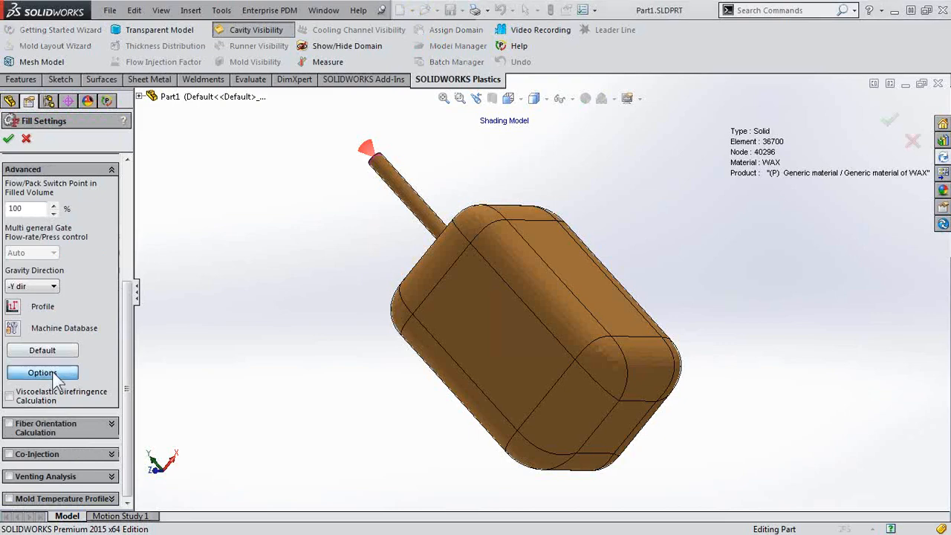
left_click(42, 371)
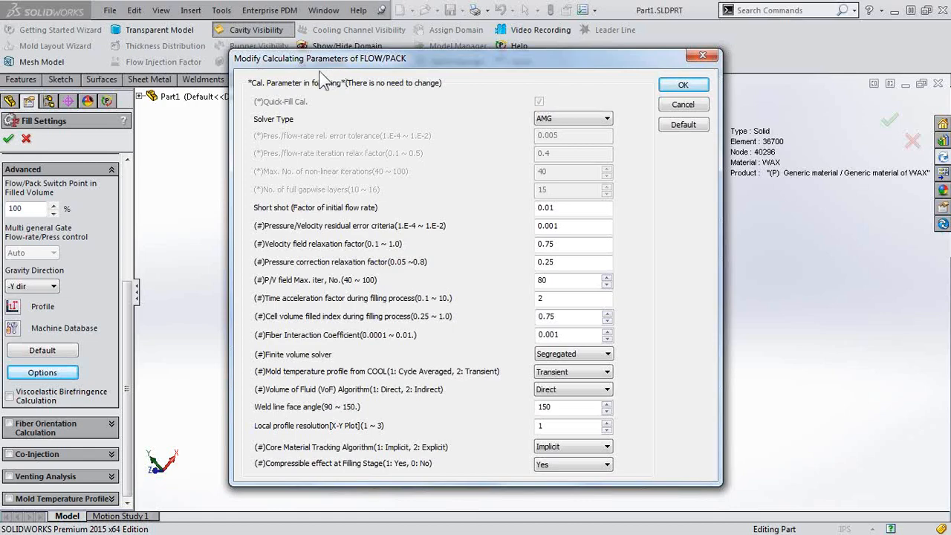
mouse_move(339, 104)
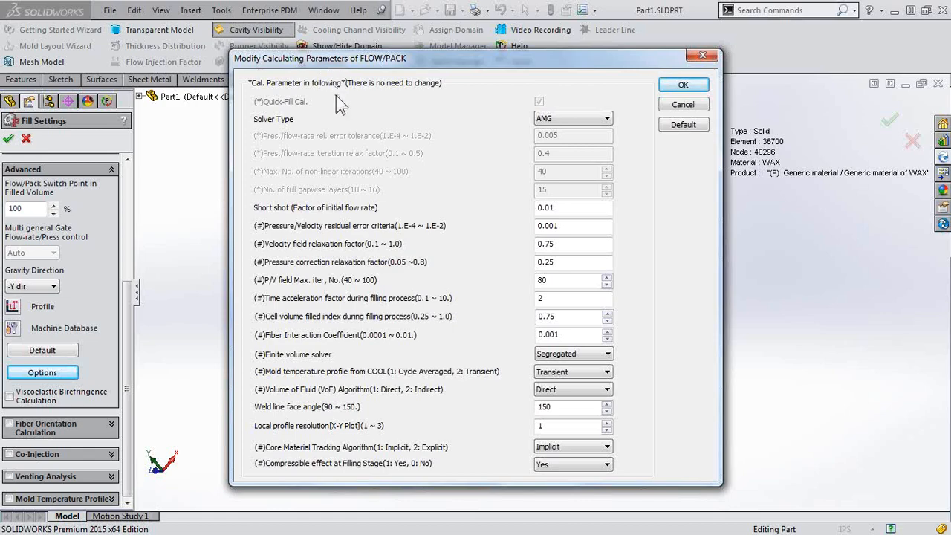
mouse_move(339, 398)
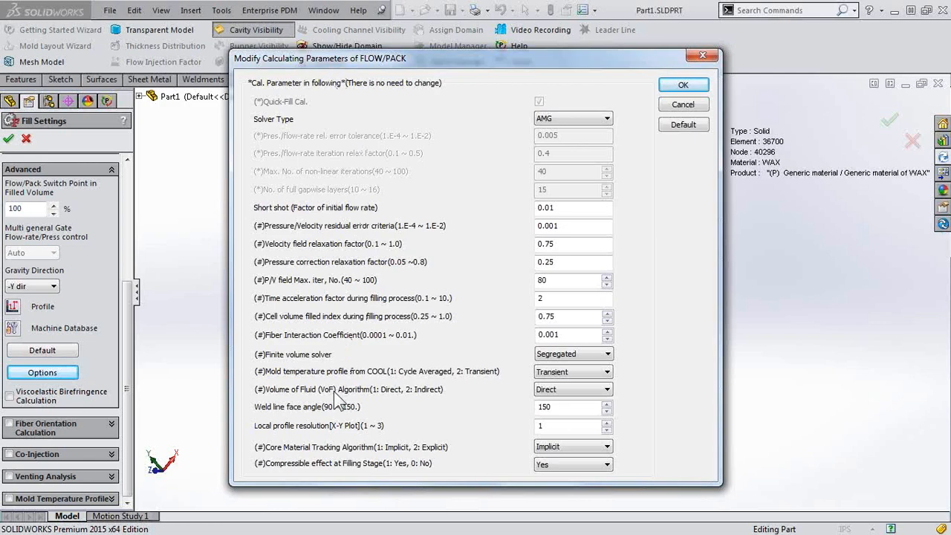
mouse_move(522, 398)
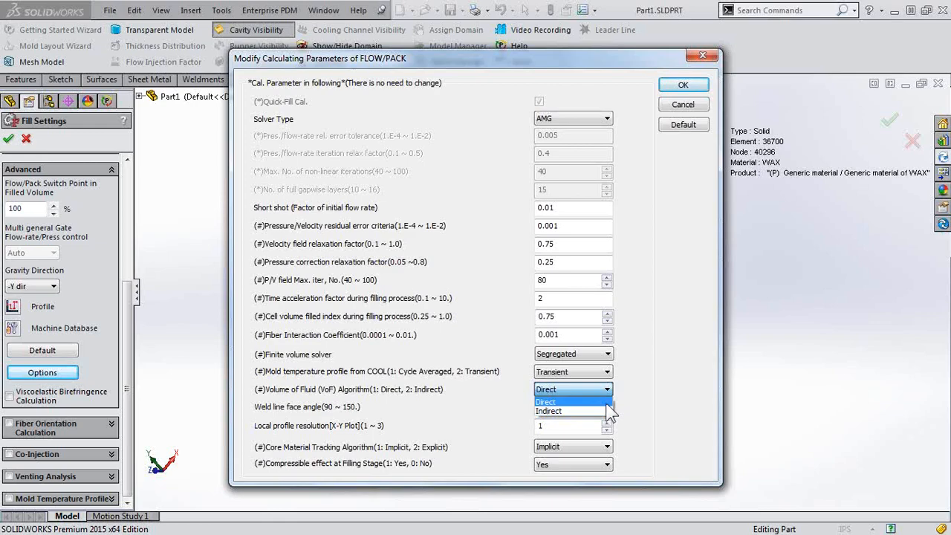
Set the Volume of Fluid (VoF) algorithm to Direct and return to the study tree.
left_click(545, 401)
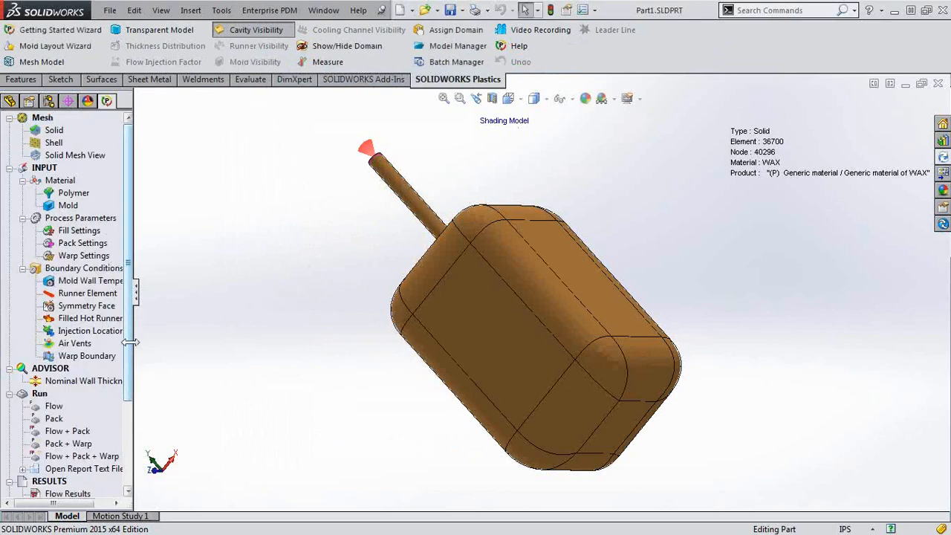
scroll("down", 3)
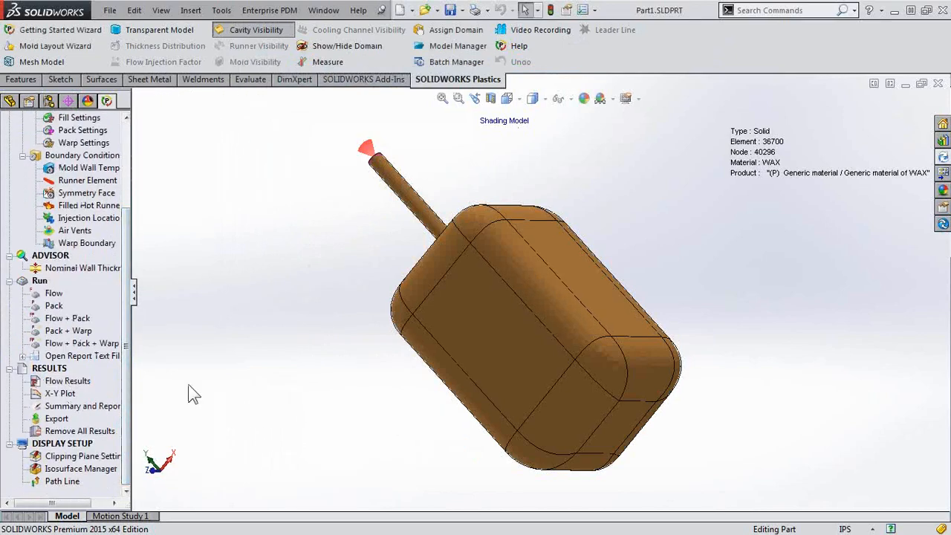